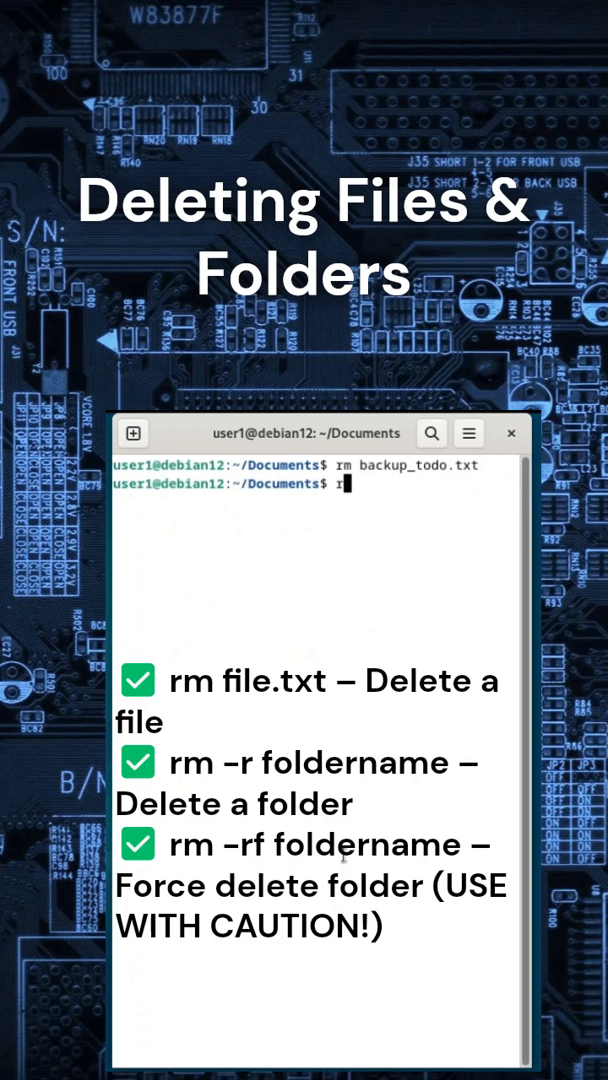
Step: Delete the folder myfolder recursively with rm -r in ~/Documents
text(rm -r my)
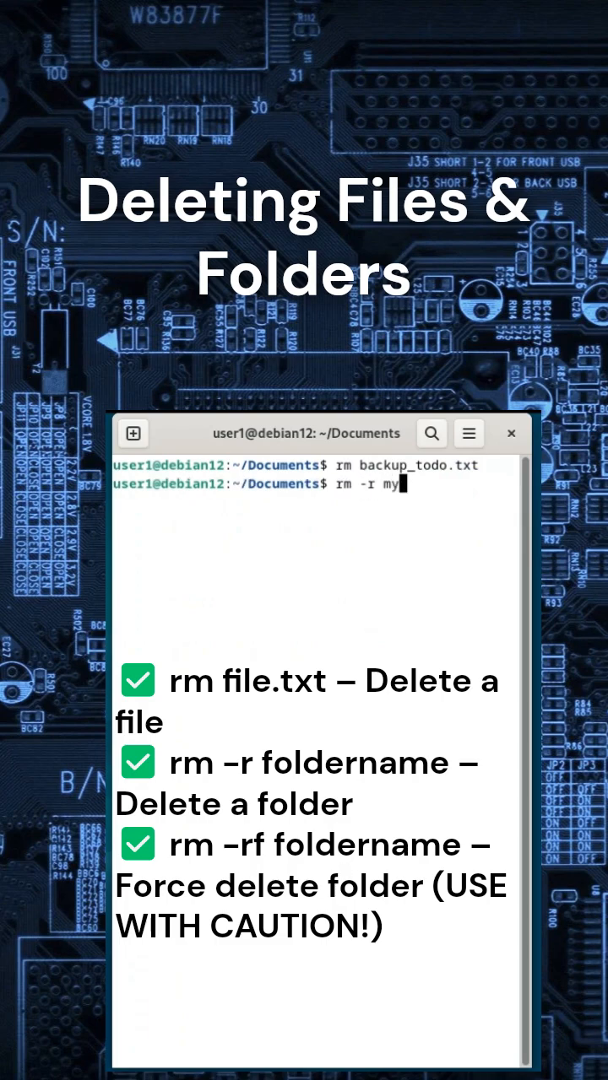
key(Return)
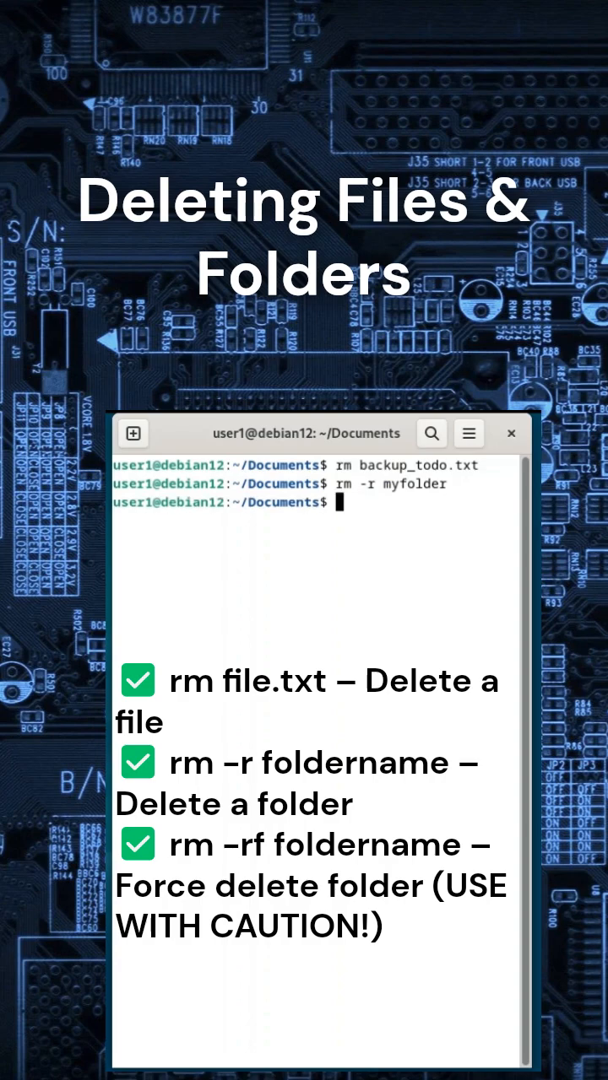